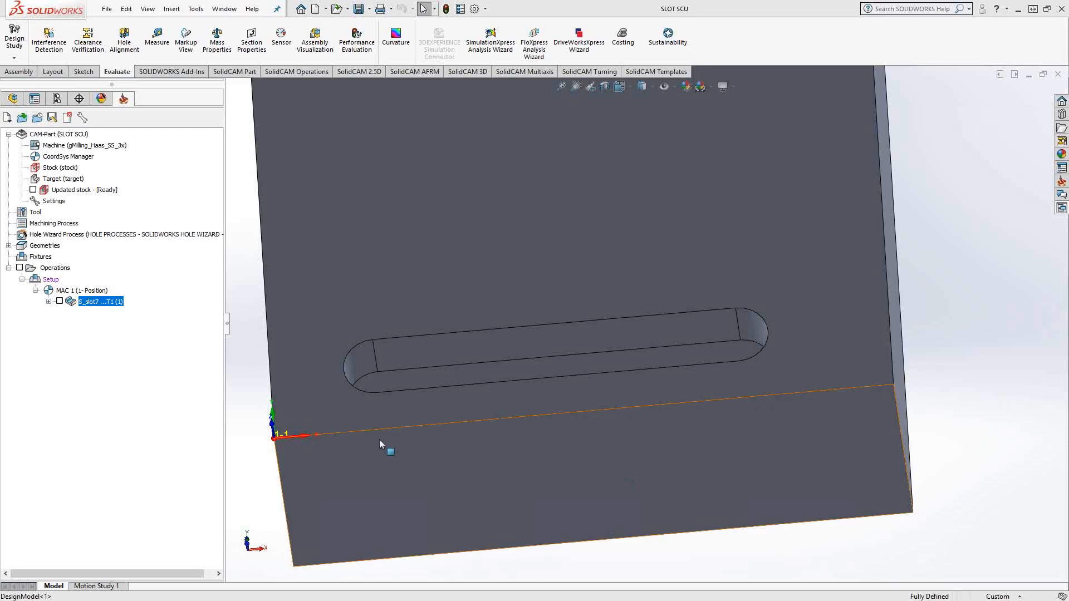
Step: Add a new Slot milling operation from the SolidCAM tree's Add Milling Operation menu
{"action": "right_click", "coordinate": [100, 301]}
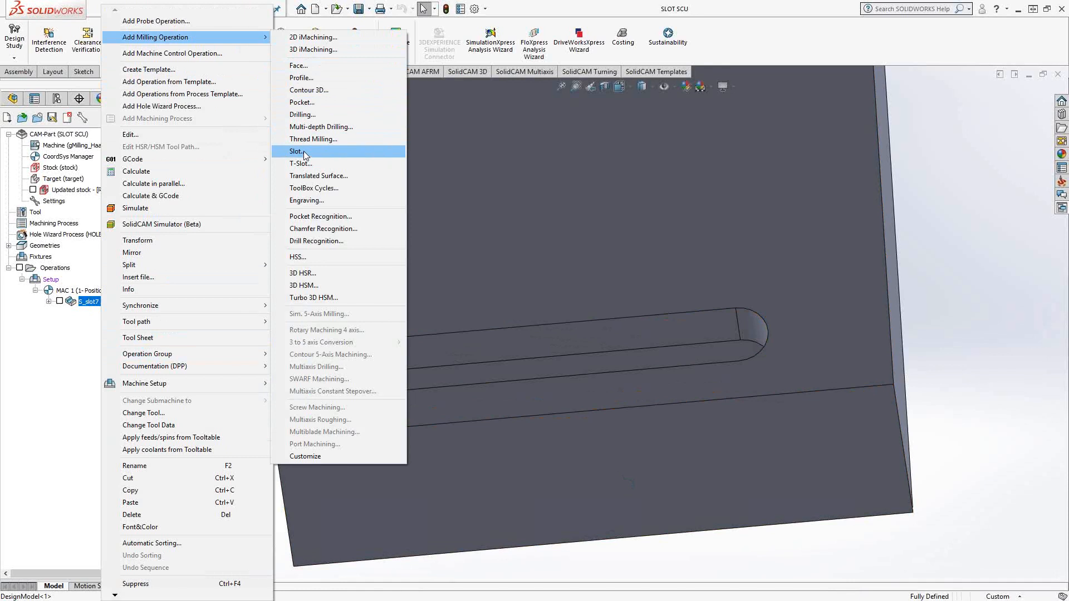
{"action": "left_click", "coordinate": [296, 151]}
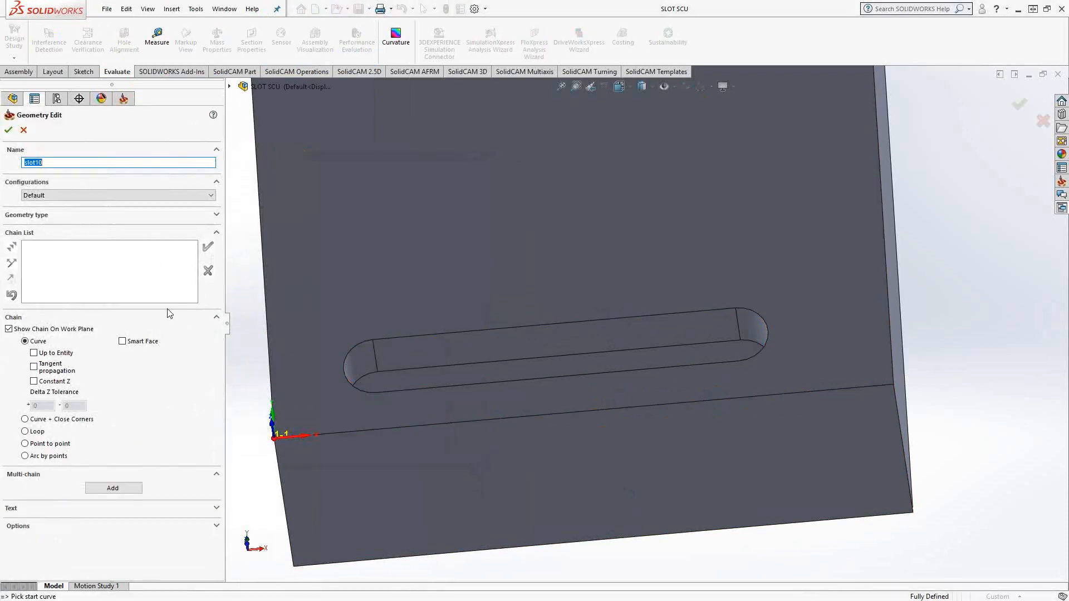
Step: Chain the slot's top edge into the closed slot10 contour and accept it as geometry
{"action": "left_click", "coordinate": [705, 314]}
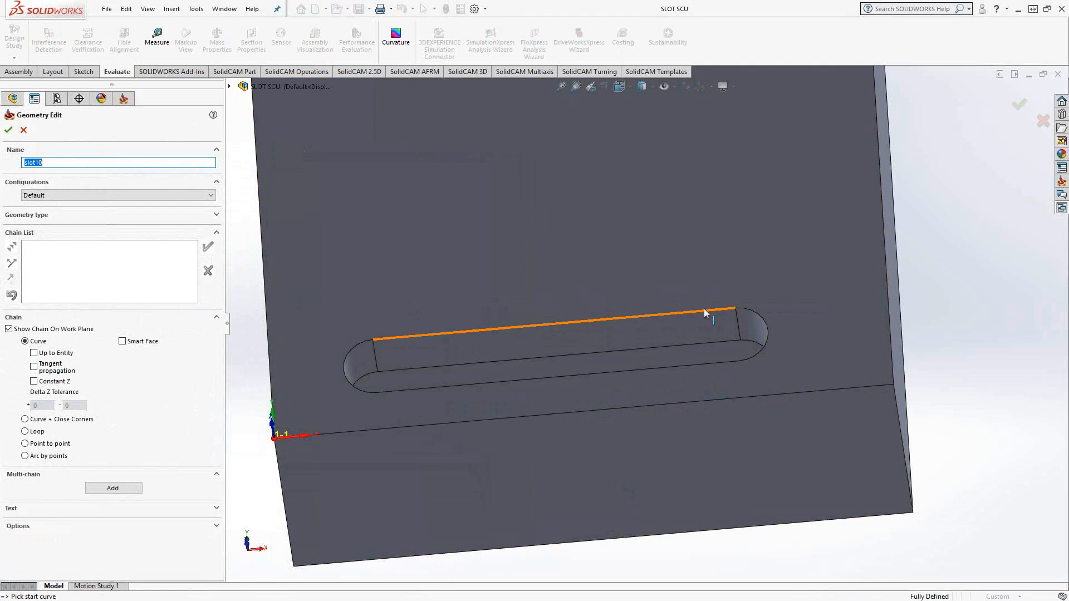
{"action": "left_click", "coordinate": [705, 312]}
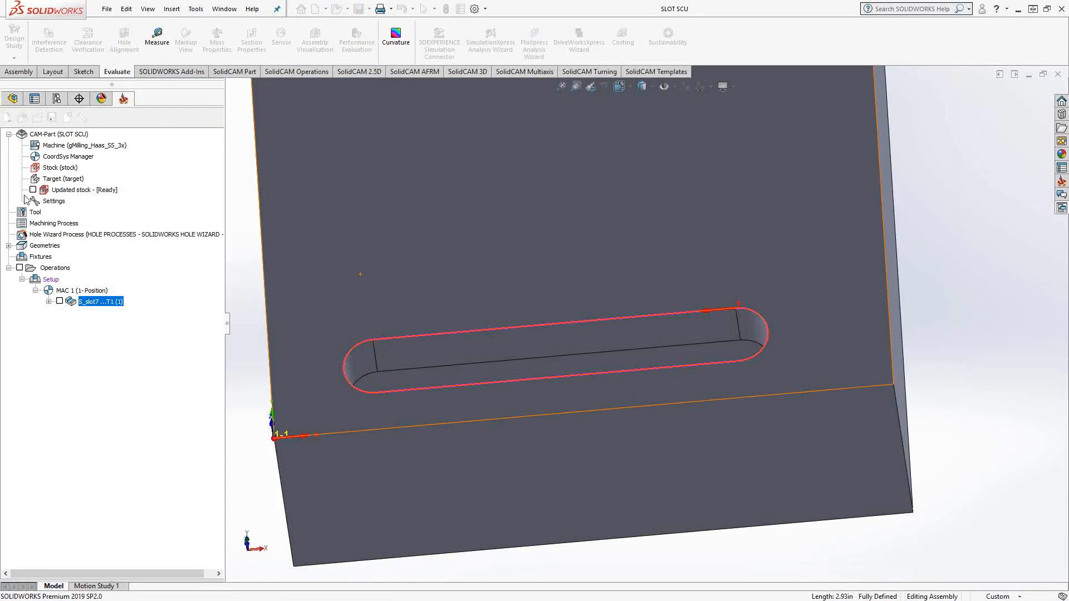
{"action": "double_click", "coordinate": [100, 301]}
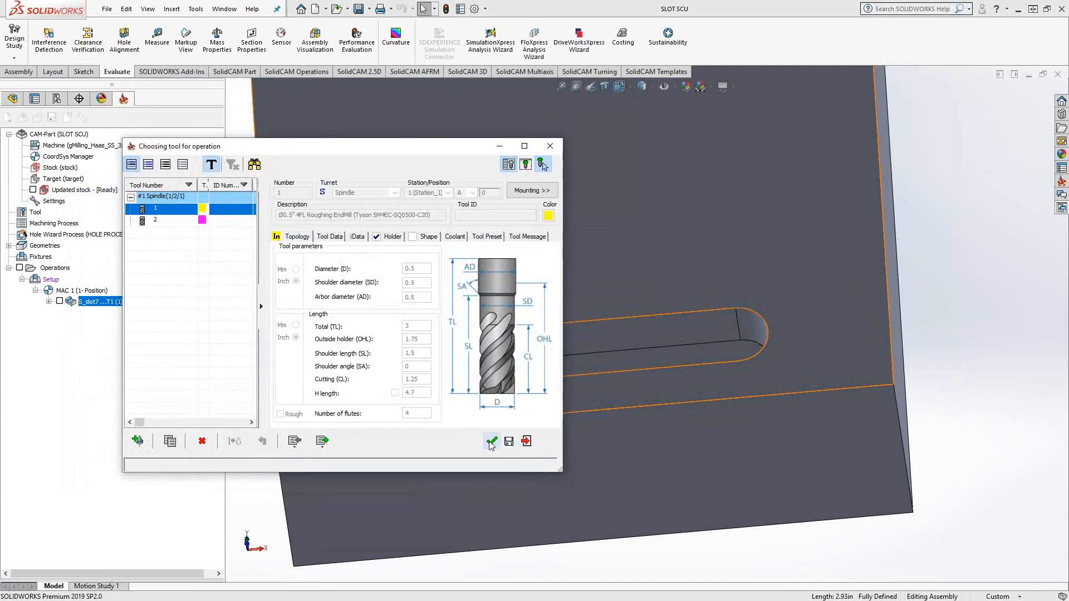
Step: Confirm tool 1, the 0.5-inch four-flute roughing end mill, and show the Levels settings
{"action": "left_click", "coordinate": [490, 442]}
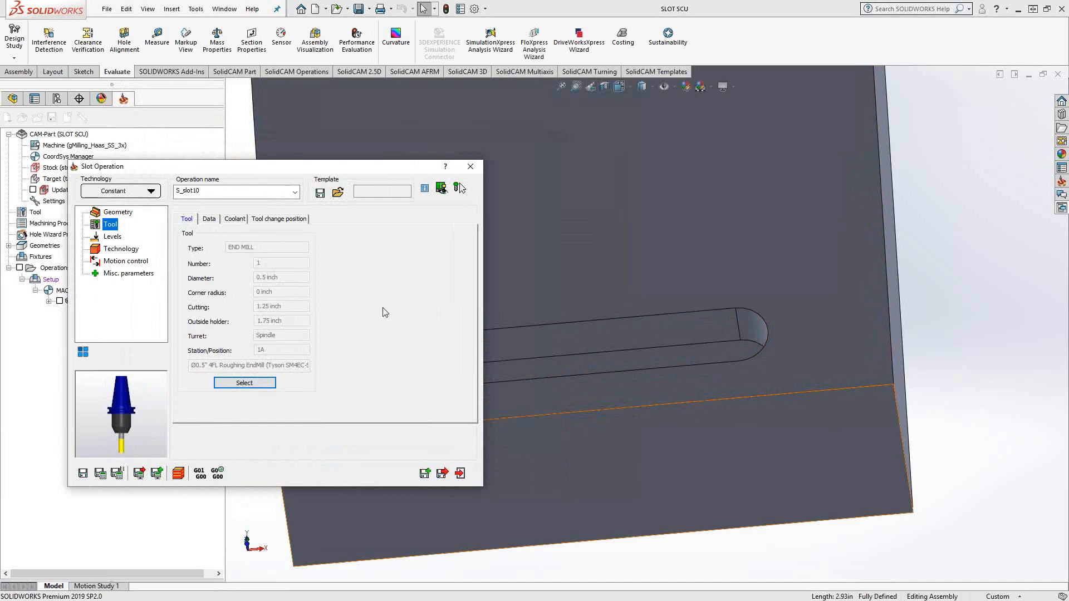
{"action": "left_click", "coordinate": [620, 370]}
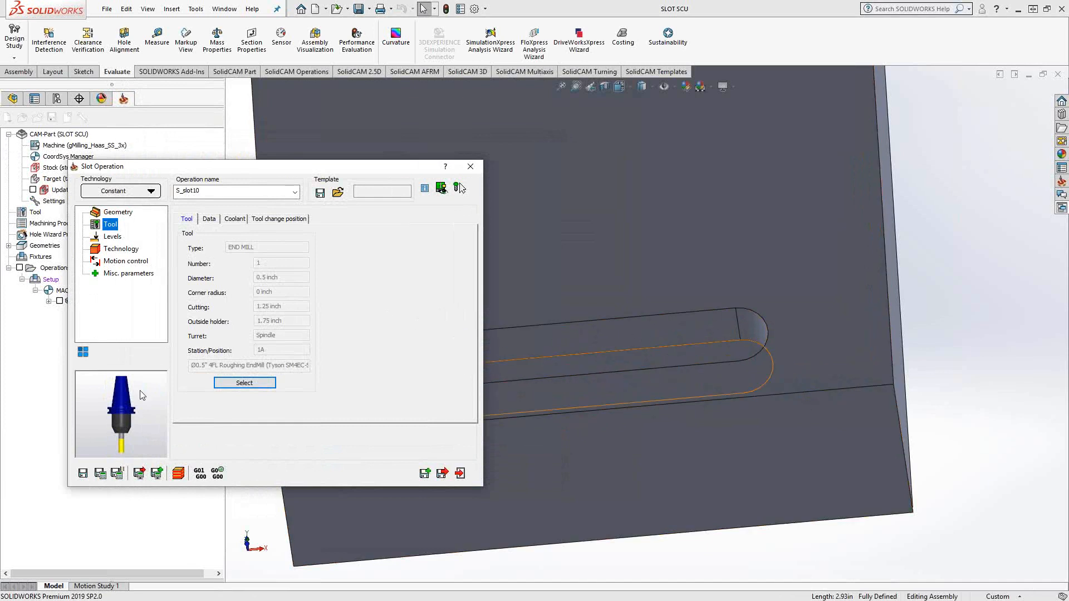
{"action": "left_click", "coordinate": [113, 236]}
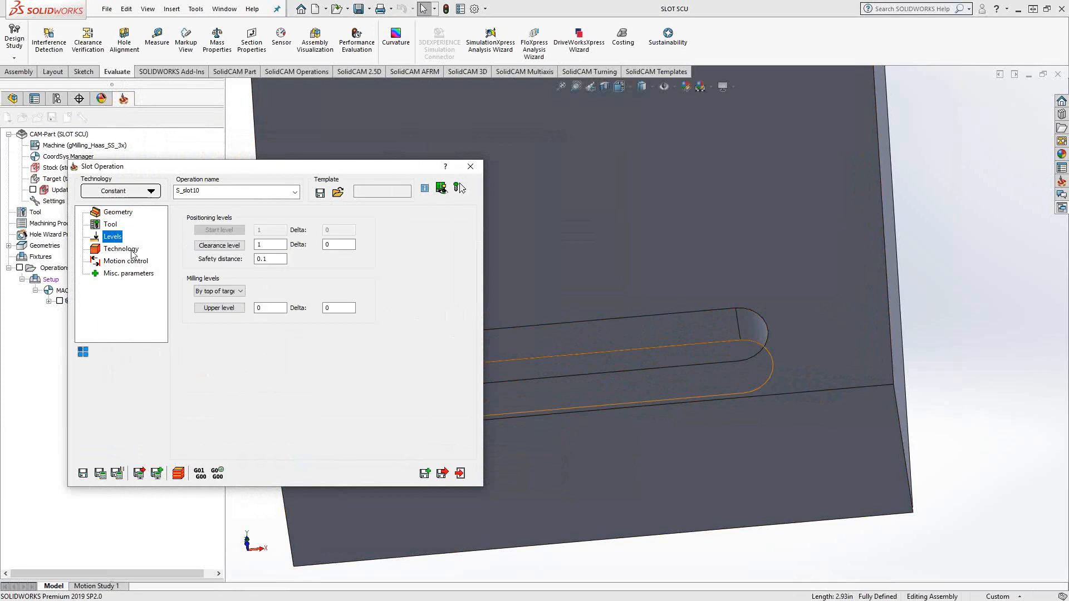
{"action": "mouse_move", "coordinate": [205, 352]}
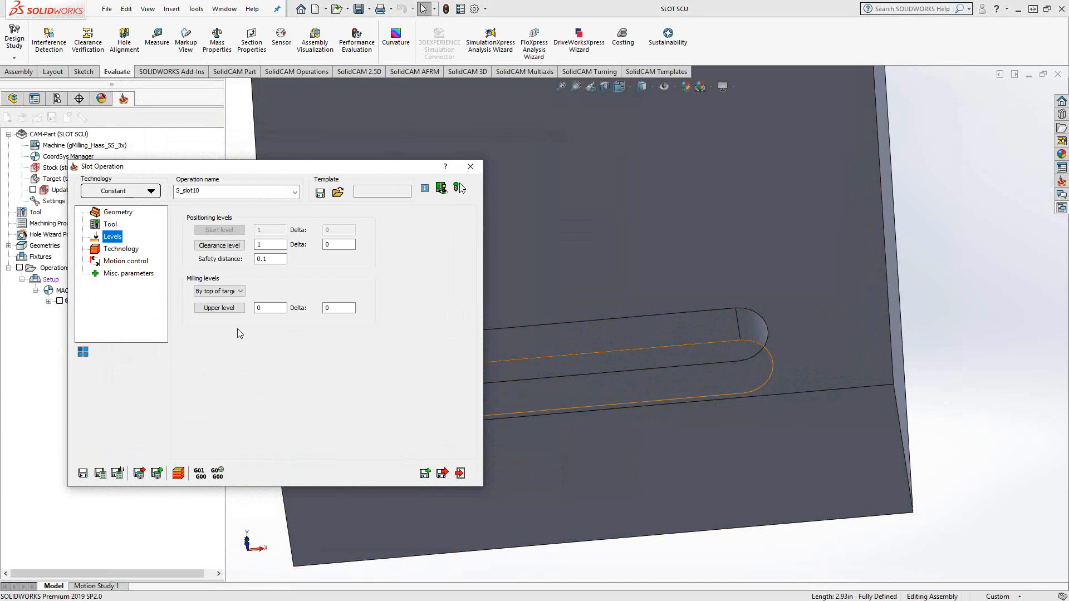
{"action": "mouse_move", "coordinate": [128, 252]}
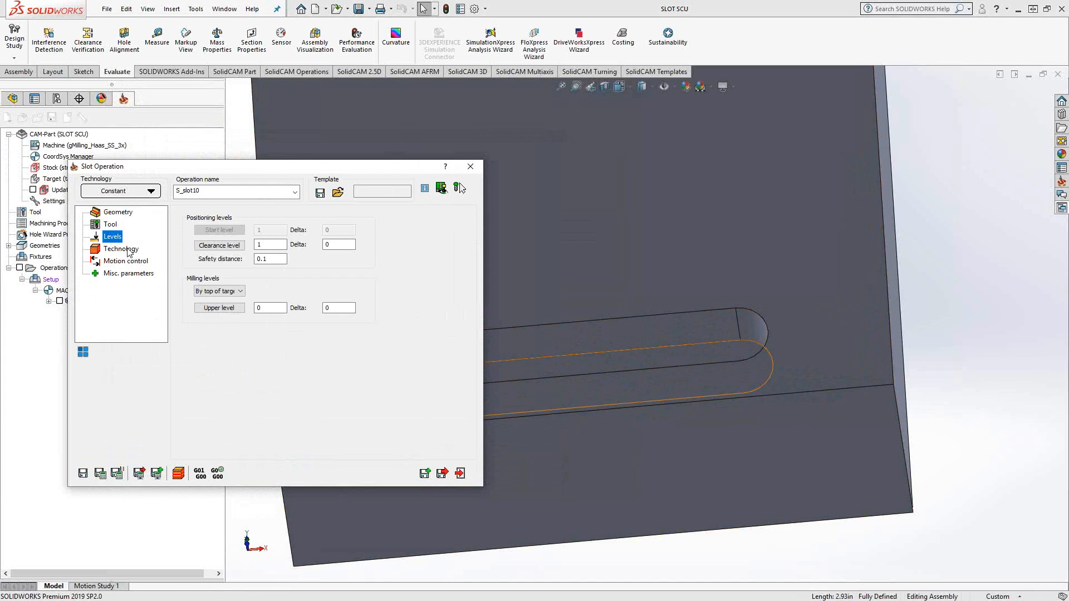
Step: Set the Technology tool side to Left and review the modified geometry chain
{"action": "left_click", "coordinate": [120, 248]}
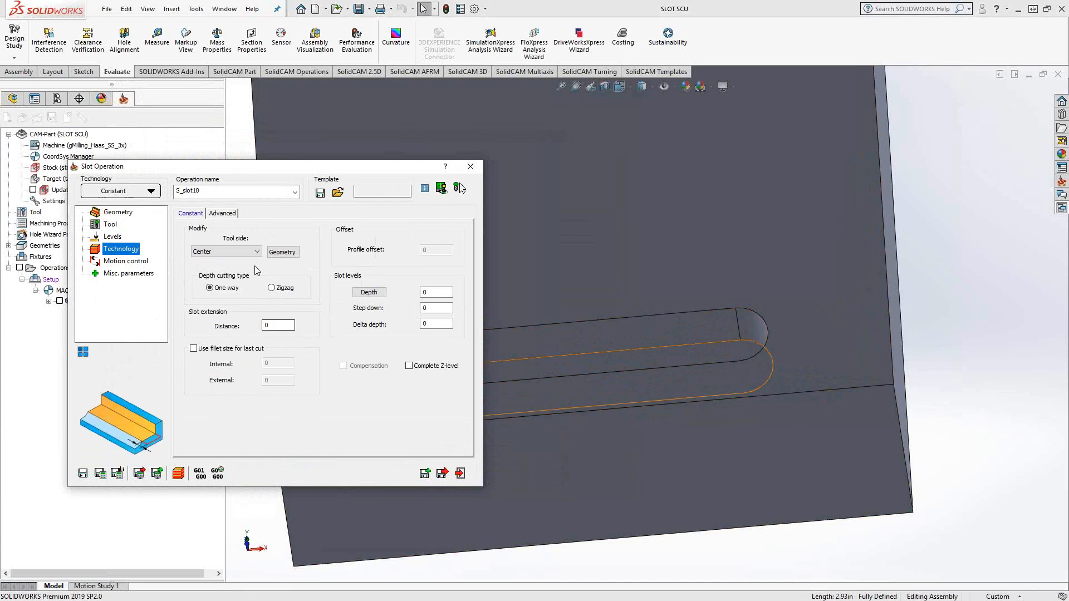
{"action": "left_click", "coordinate": [225, 251]}
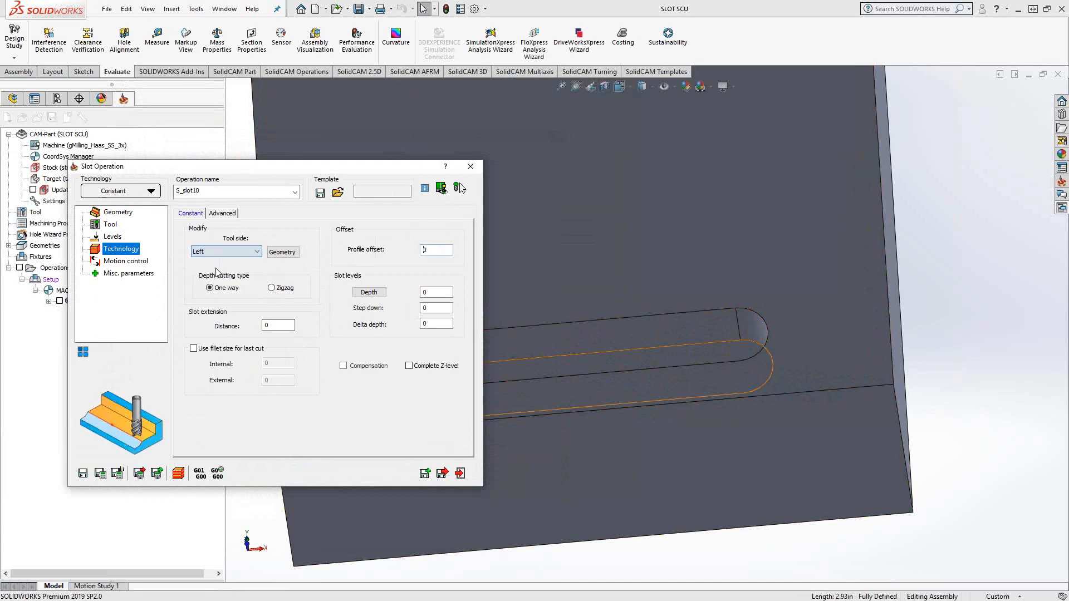
{"action": "left_click", "coordinate": [282, 251]}
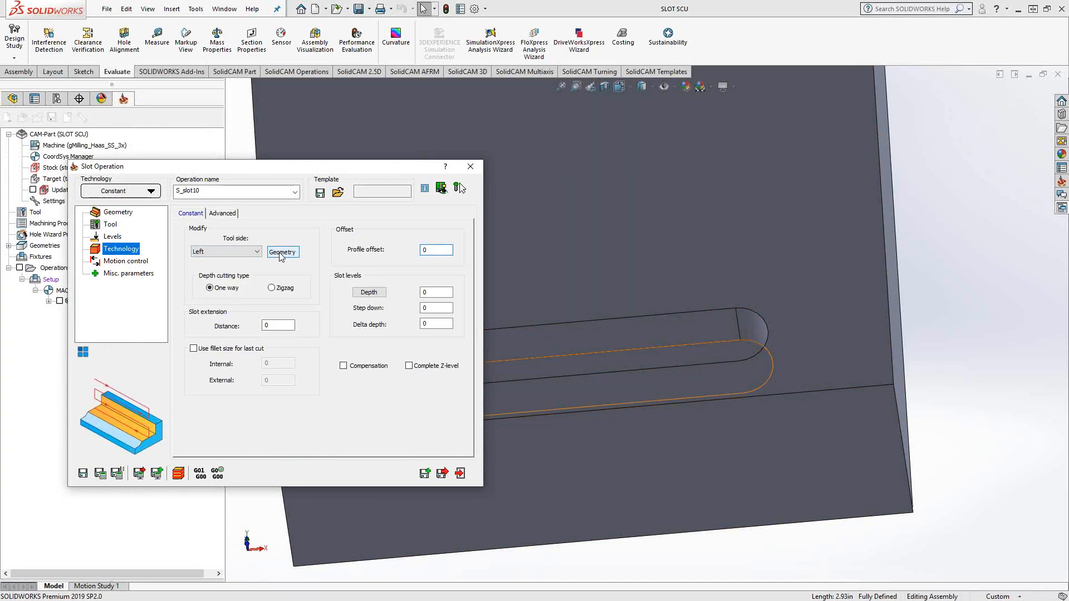
{"action": "left_click", "coordinate": [283, 252]}
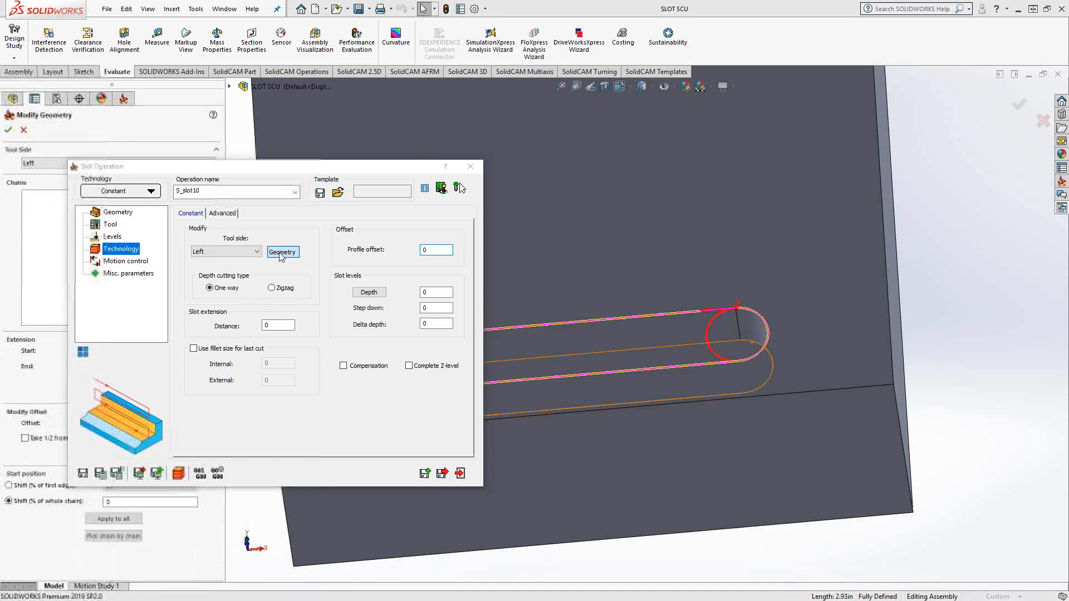
{"action": "left_click", "coordinate": [282, 252]}
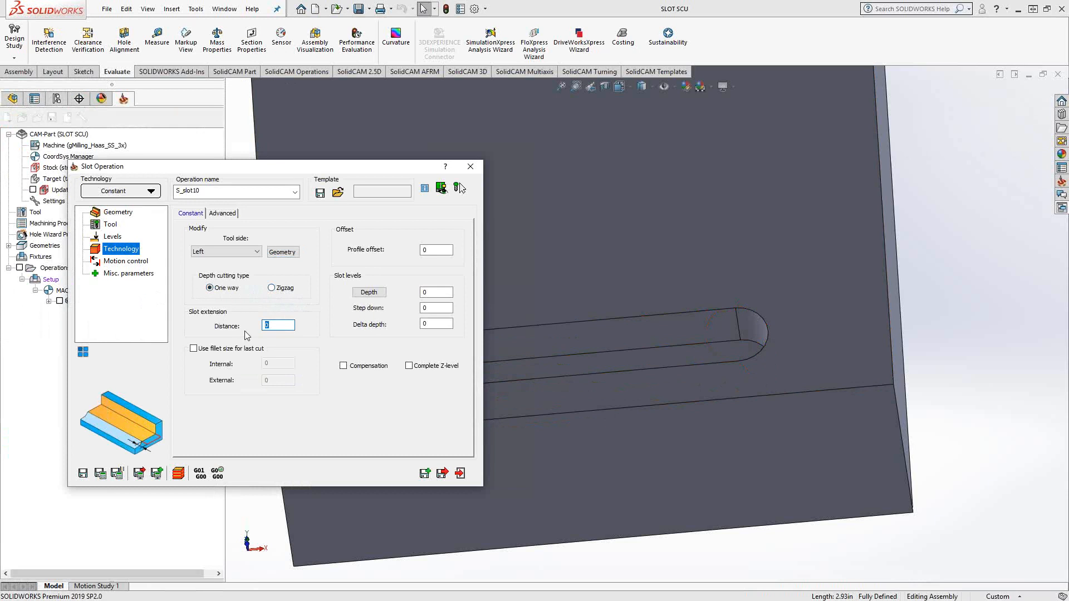
Step: Pick the 0.5 slot depth from the model, enter a 0.1 step down and edit delta depth
{"action": "left_click", "coordinate": [436, 249]}
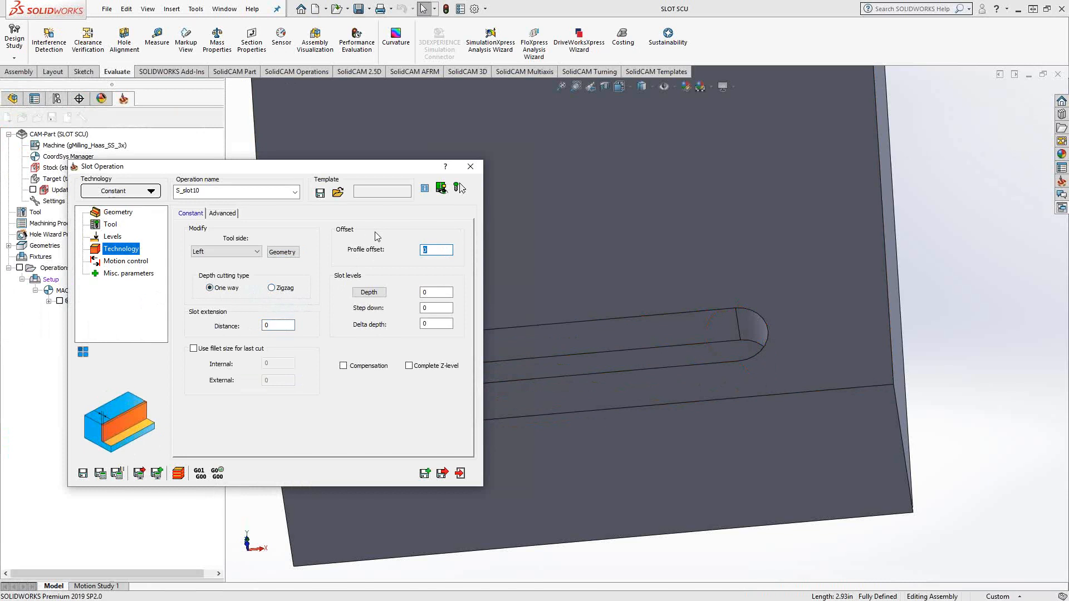
{"action": "mouse_move", "coordinate": [356, 277]}
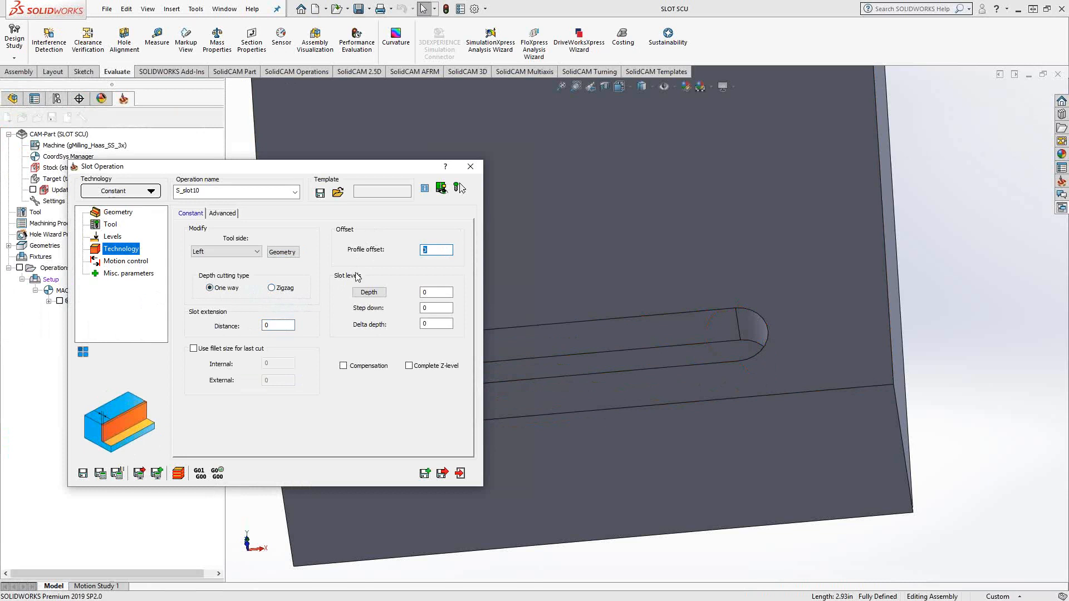
{"action": "mouse_move", "coordinate": [340, 277]}
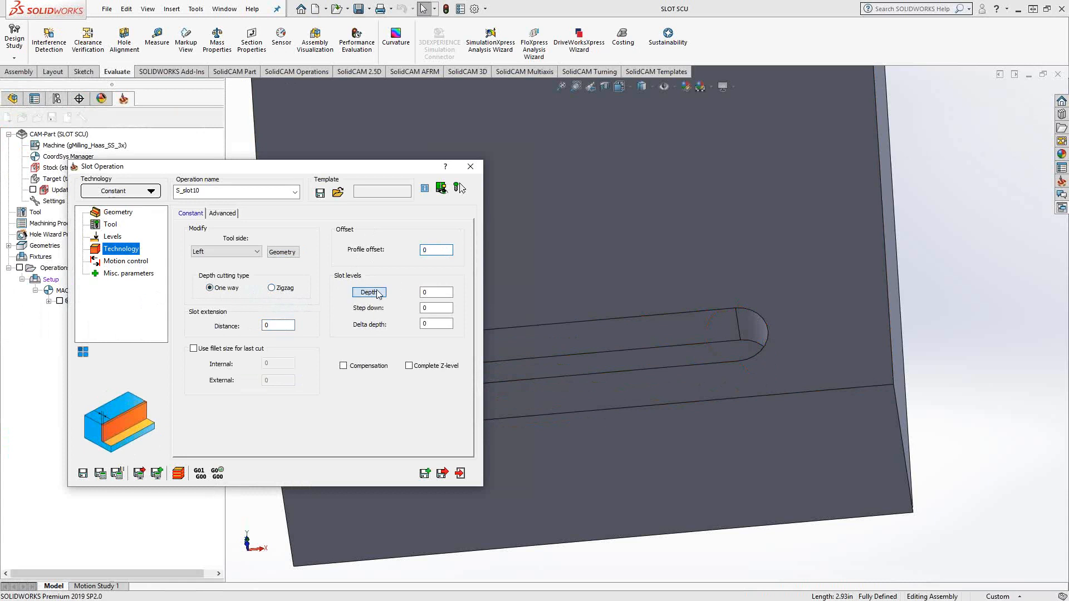
{"action": "left_click", "coordinate": [369, 292]}
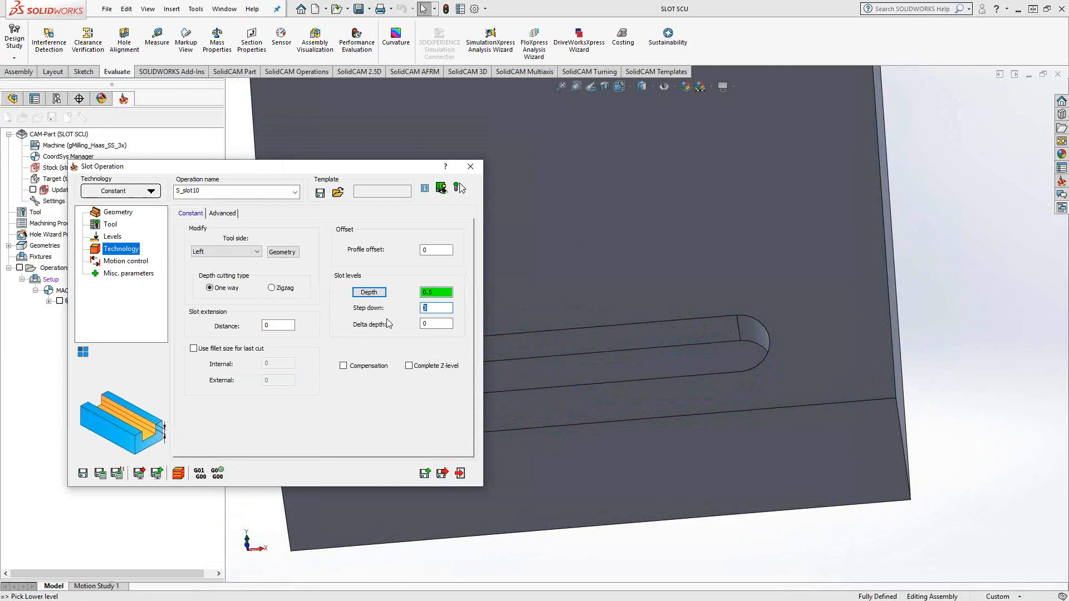
{"action": "type", "text": ".1"}
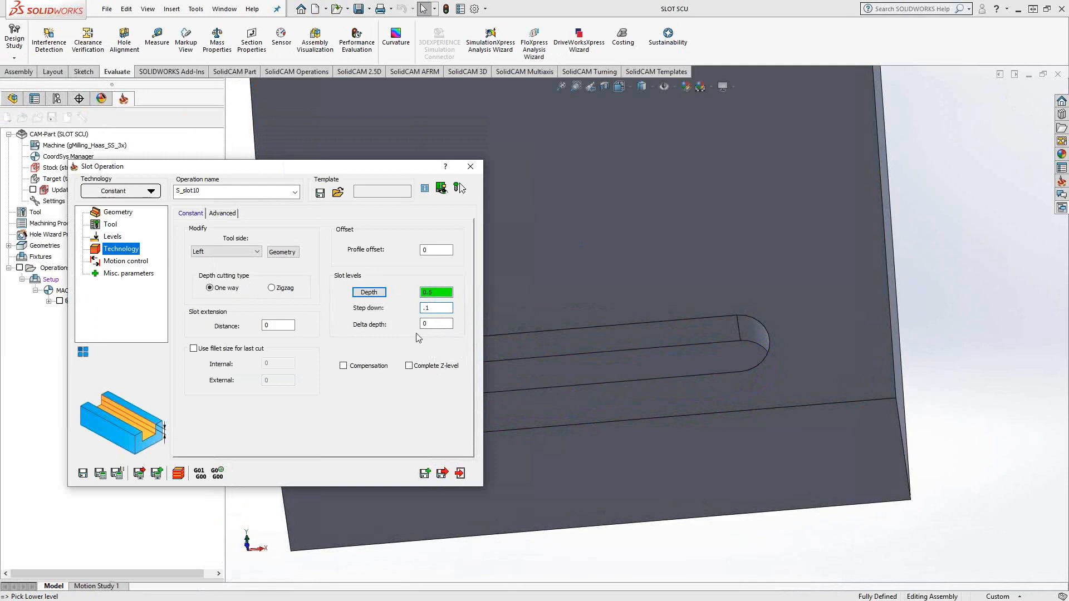
{"action": "left_click", "coordinate": [436, 324]}
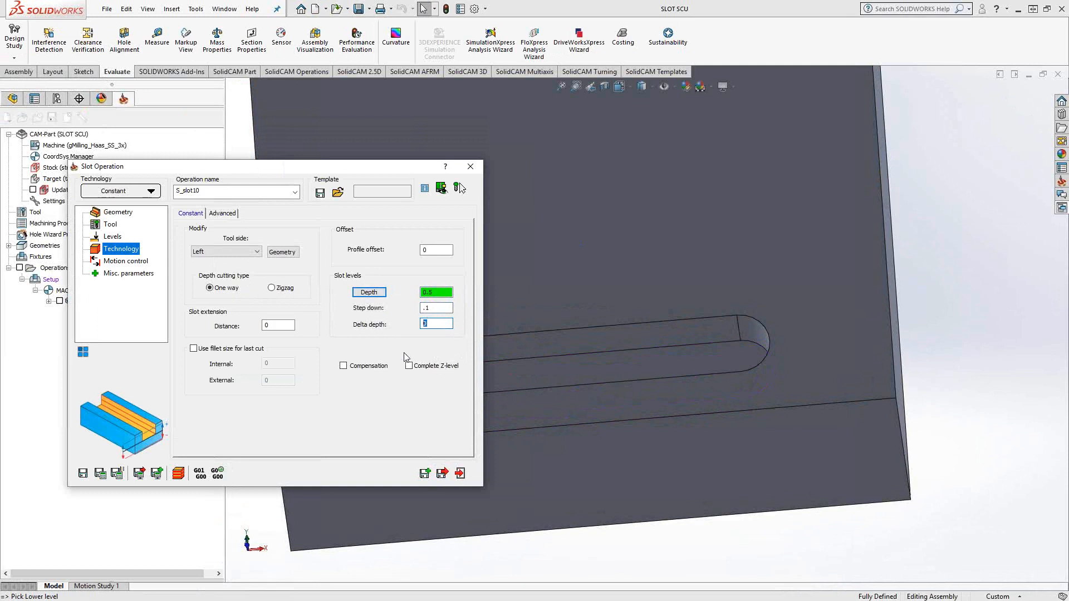
{"action": "mouse_move", "coordinate": [115, 311]}
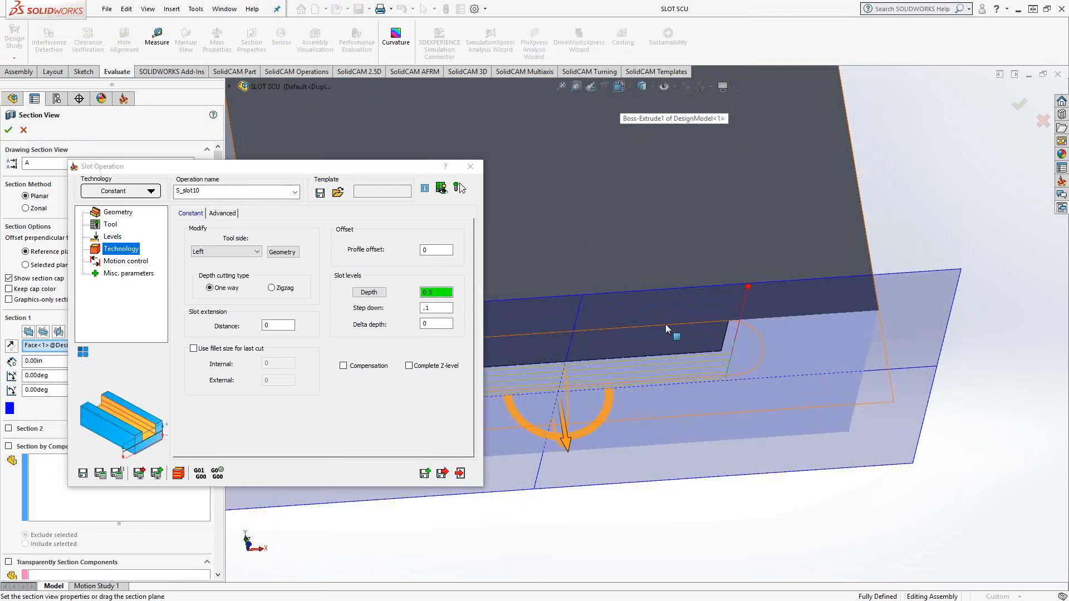
Step: Confirm the 0.5 cross-section view of the slot toolpath and close the S_slot10 operation
{"action": "right_click", "coordinate": [667, 329]}
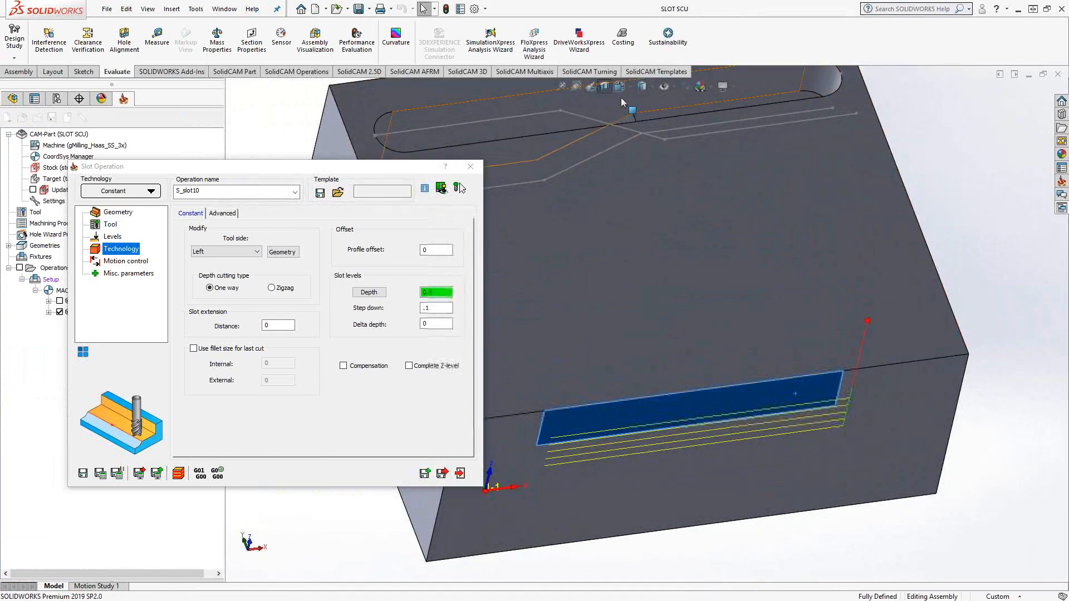
{"action": "type", "text": "0.5"}
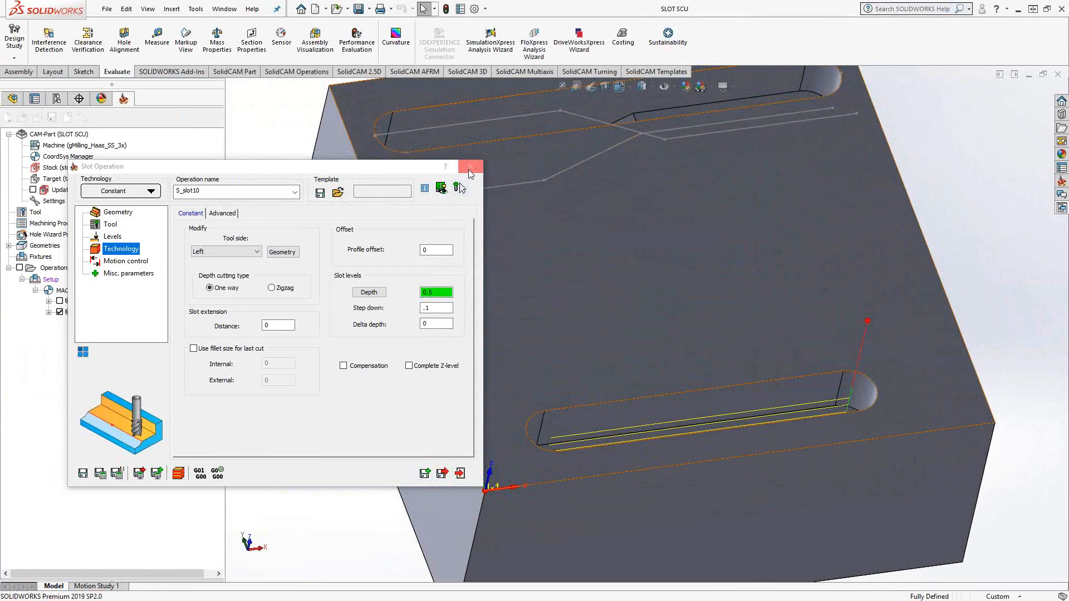
{"action": "left_click", "coordinate": [470, 166]}
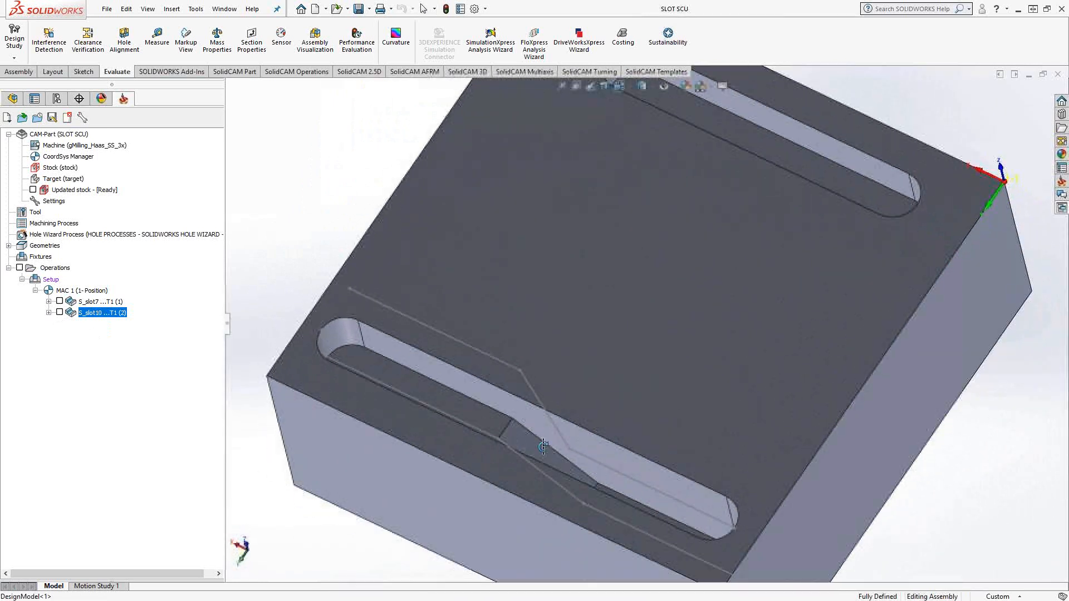
{"action": "mouse_move", "coordinate": [552, 451]}
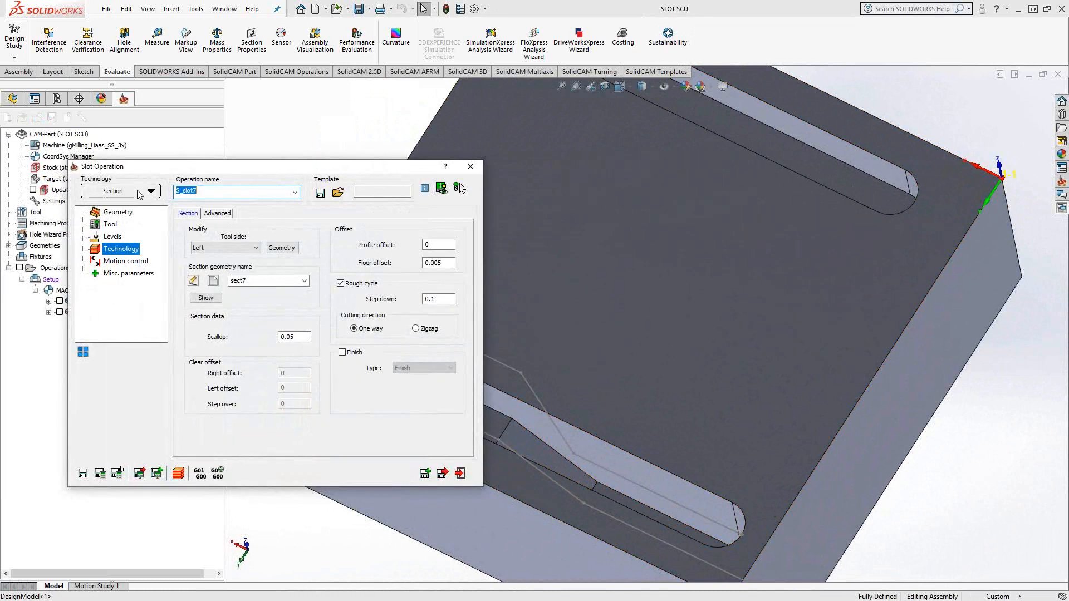
{"action": "left_click", "coordinate": [149, 191]}
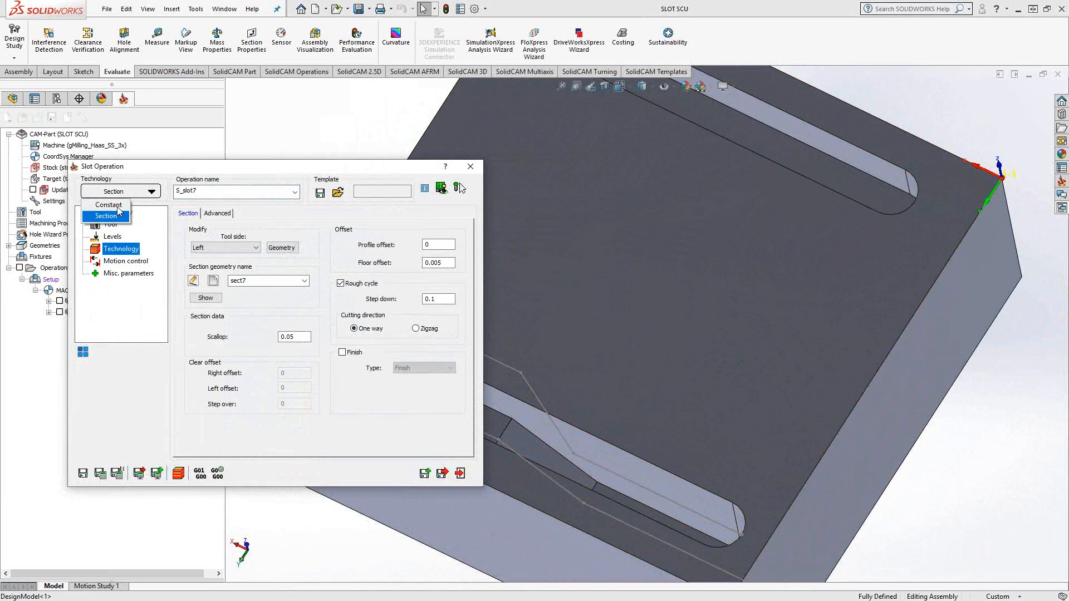
{"action": "left_click", "coordinate": [118, 212]}
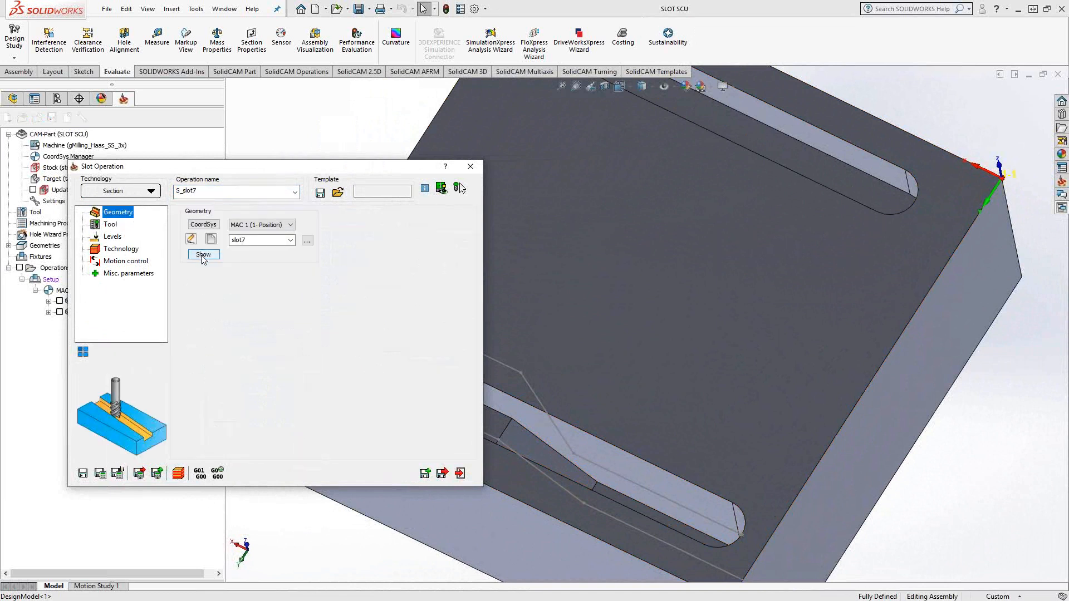
{"action": "left_click", "coordinate": [203, 254]}
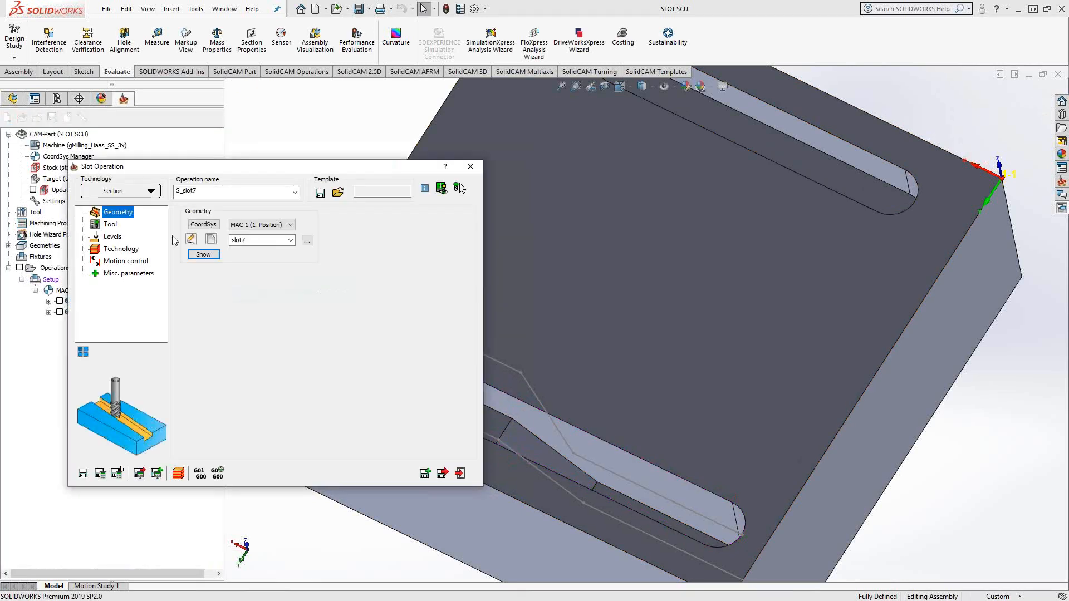
{"action": "left_click", "coordinate": [110, 224]}
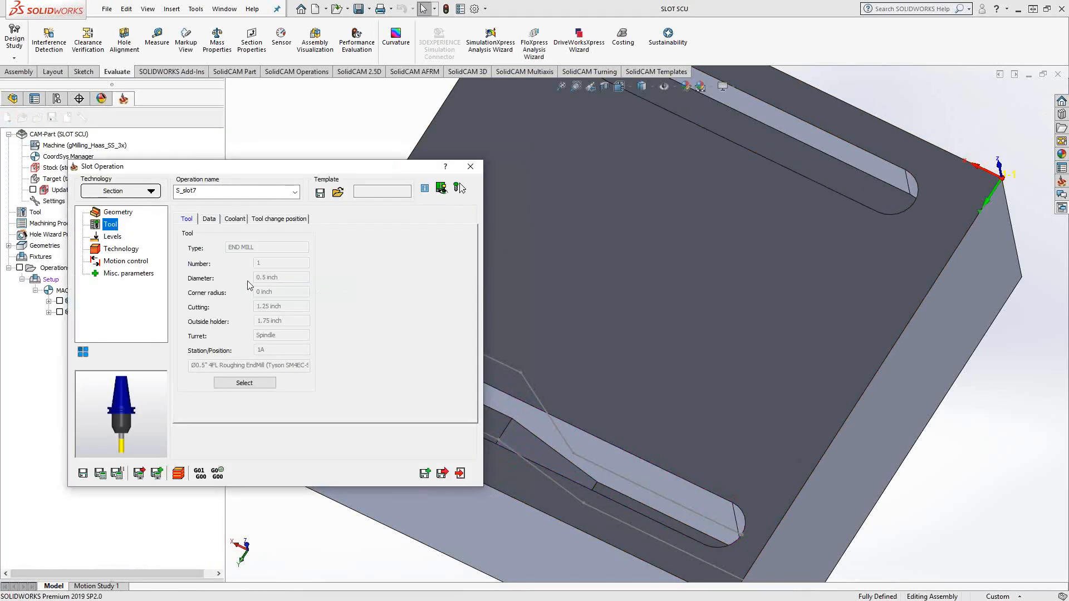
{"action": "left_click", "coordinate": [112, 236]}
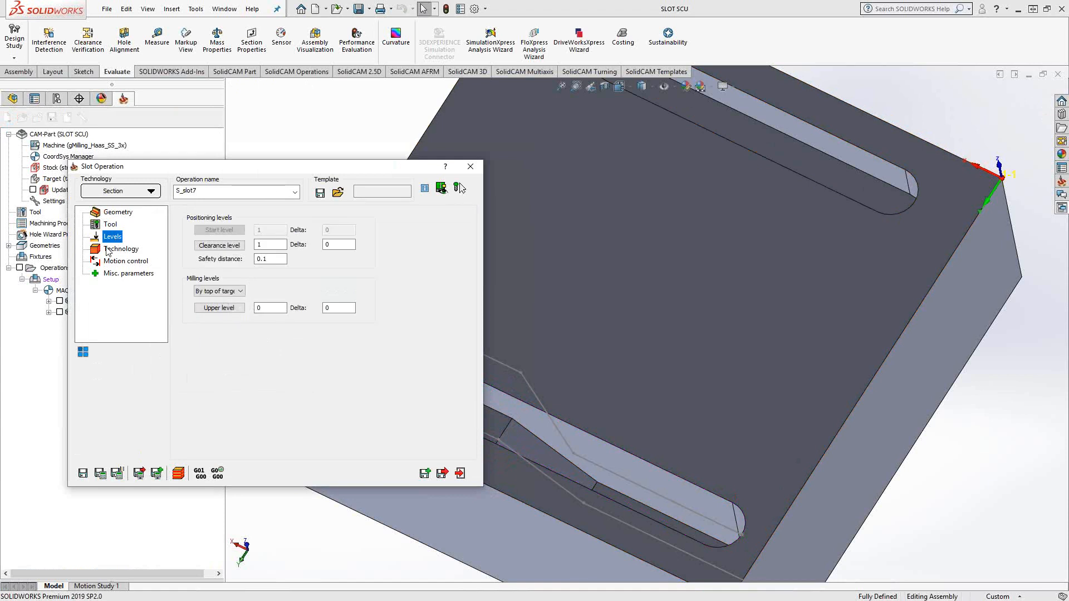
{"action": "left_click", "coordinate": [122, 249]}
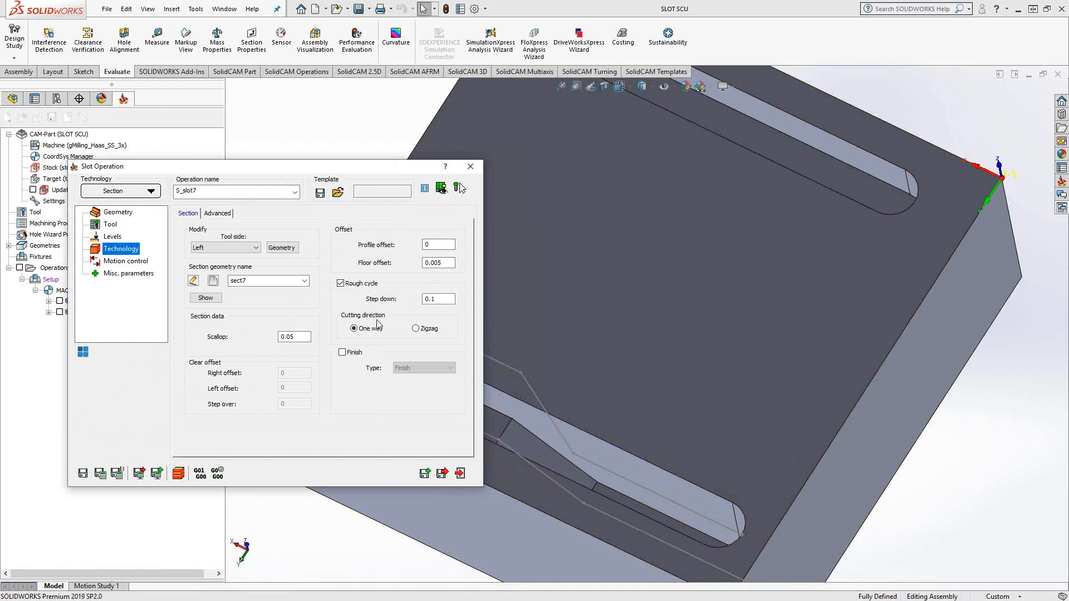
{"action": "mouse_move", "coordinate": [191, 294]}
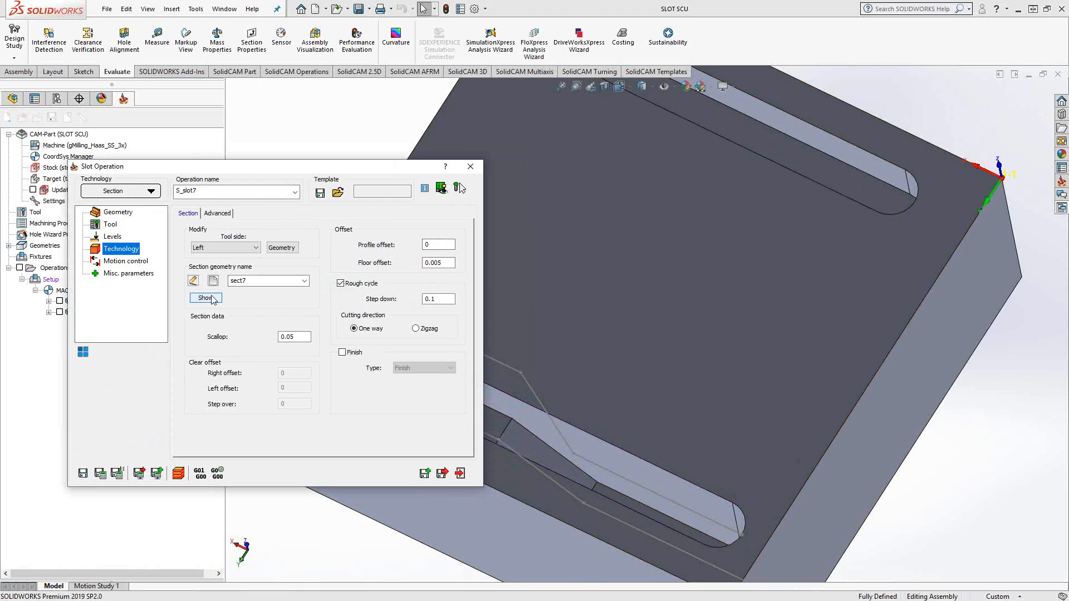
Step: Show the sect7 section geometry on the model, then edit it to pick the Cut-Extrude4 slot face
{"action": "left_click", "coordinate": [205, 297]}
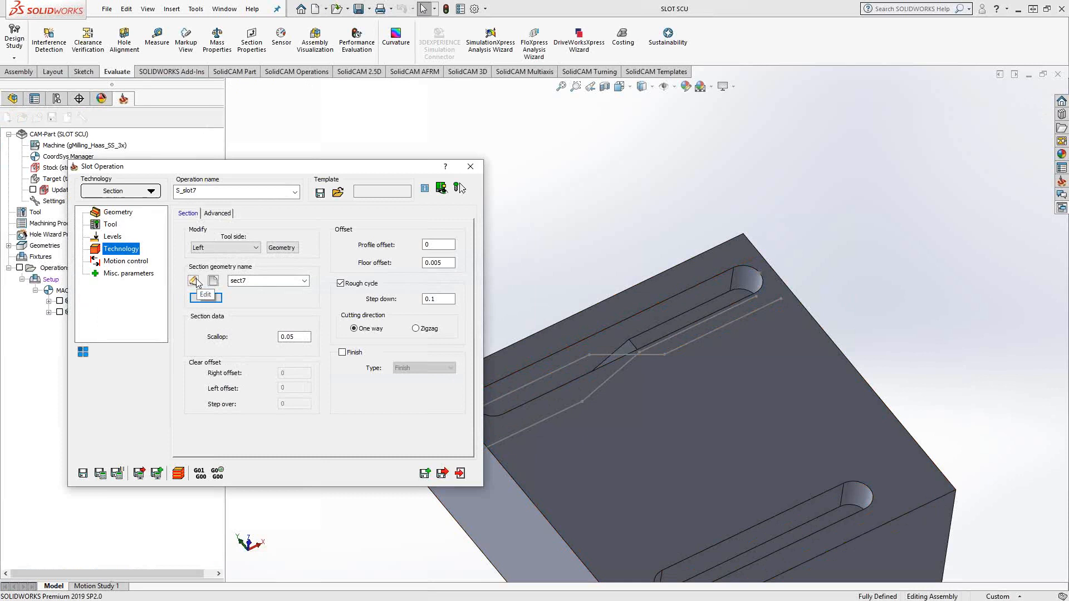
{"action": "left_click", "coordinate": [205, 296]}
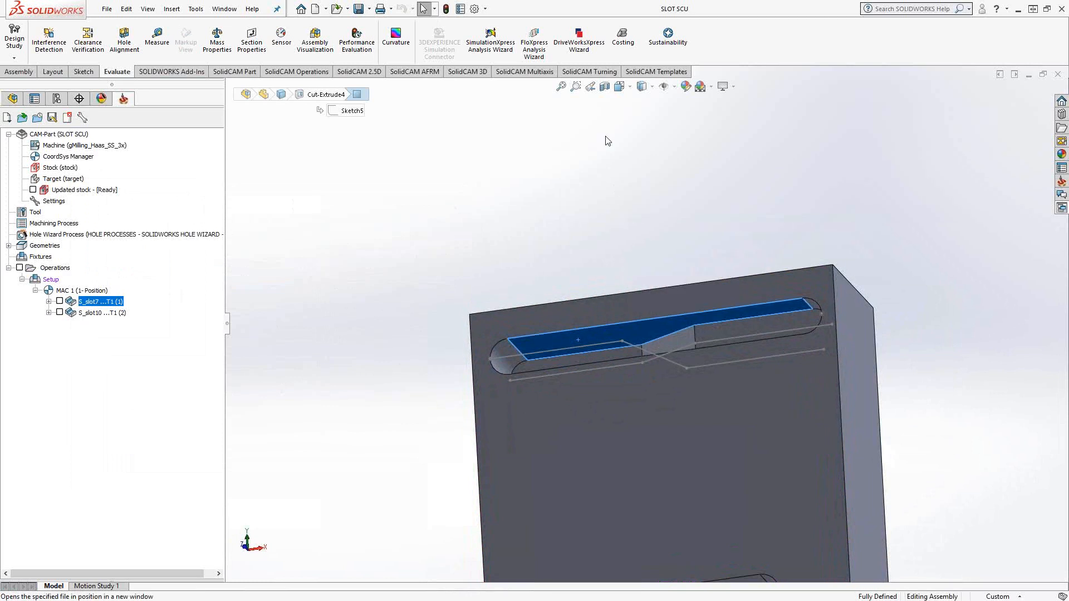
Step: Show the S_slot7 toolpath with its passes following the stepped, tapered slot floor
{"action": "left_click", "coordinate": [396, 33]}
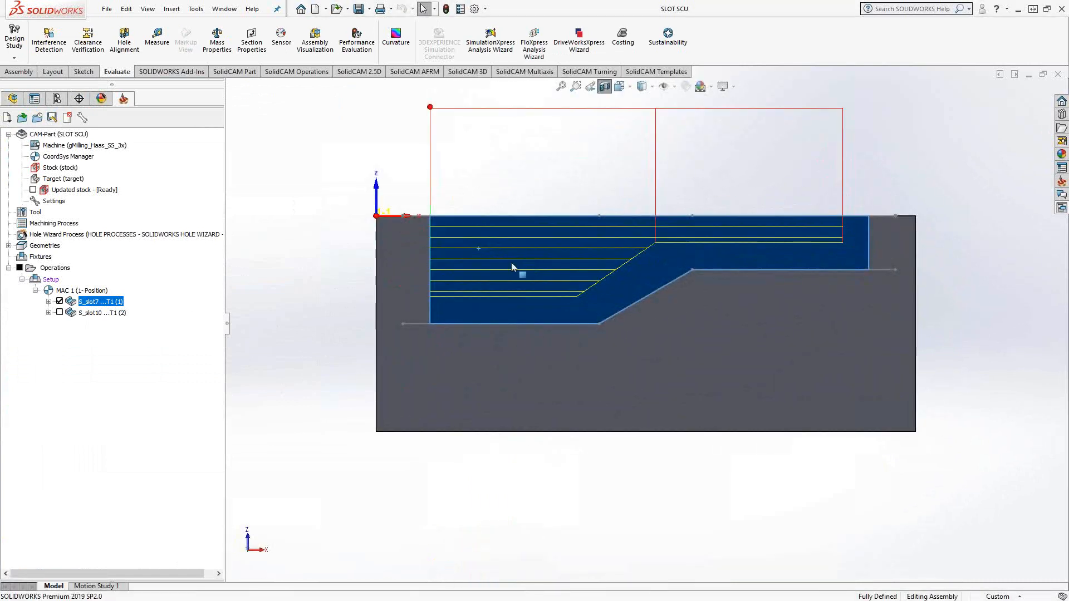
{"action": "mouse_move", "coordinate": [629, 231]}
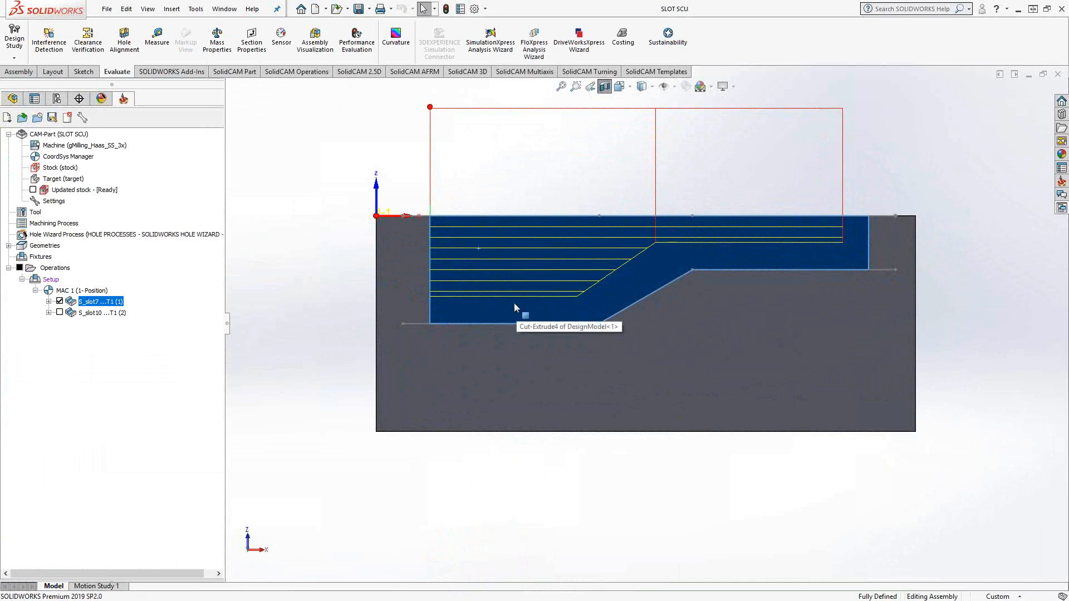
{"action": "mouse_move", "coordinate": [600, 289]}
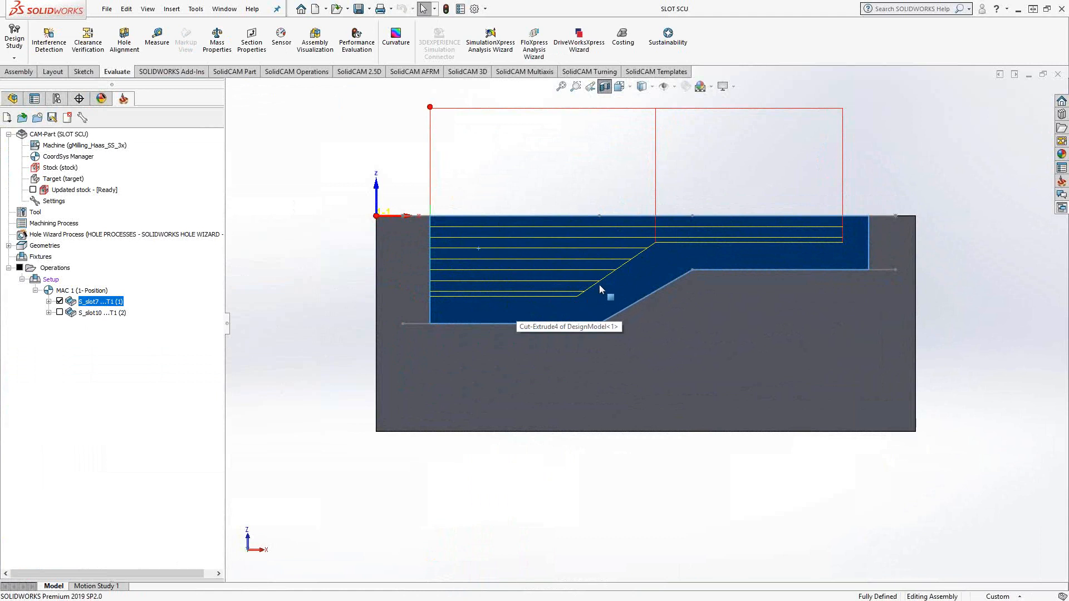
{"action": "mouse_move", "coordinate": [521, 304]}
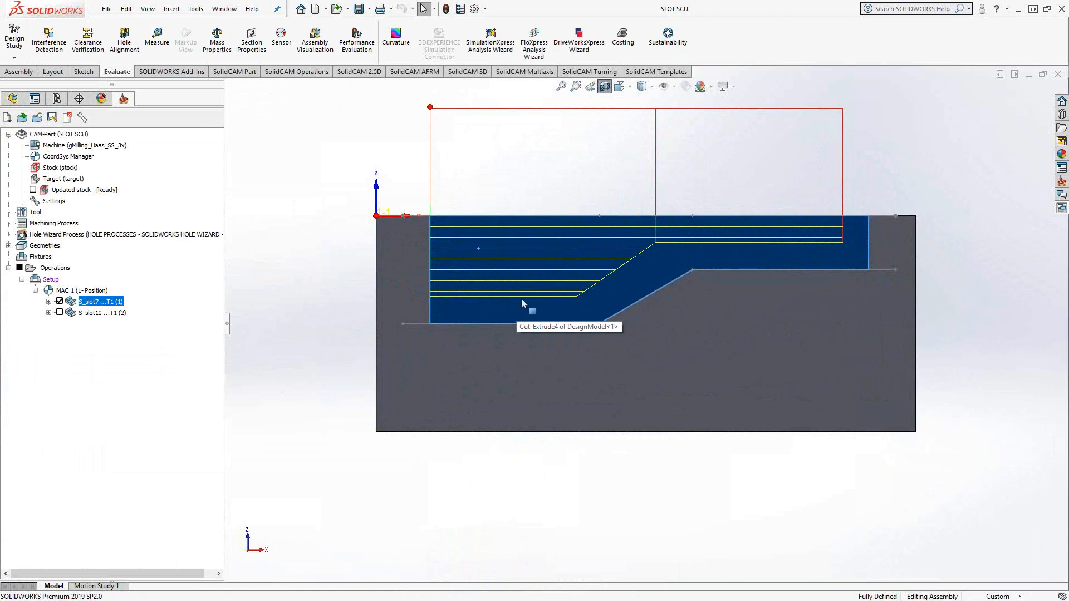